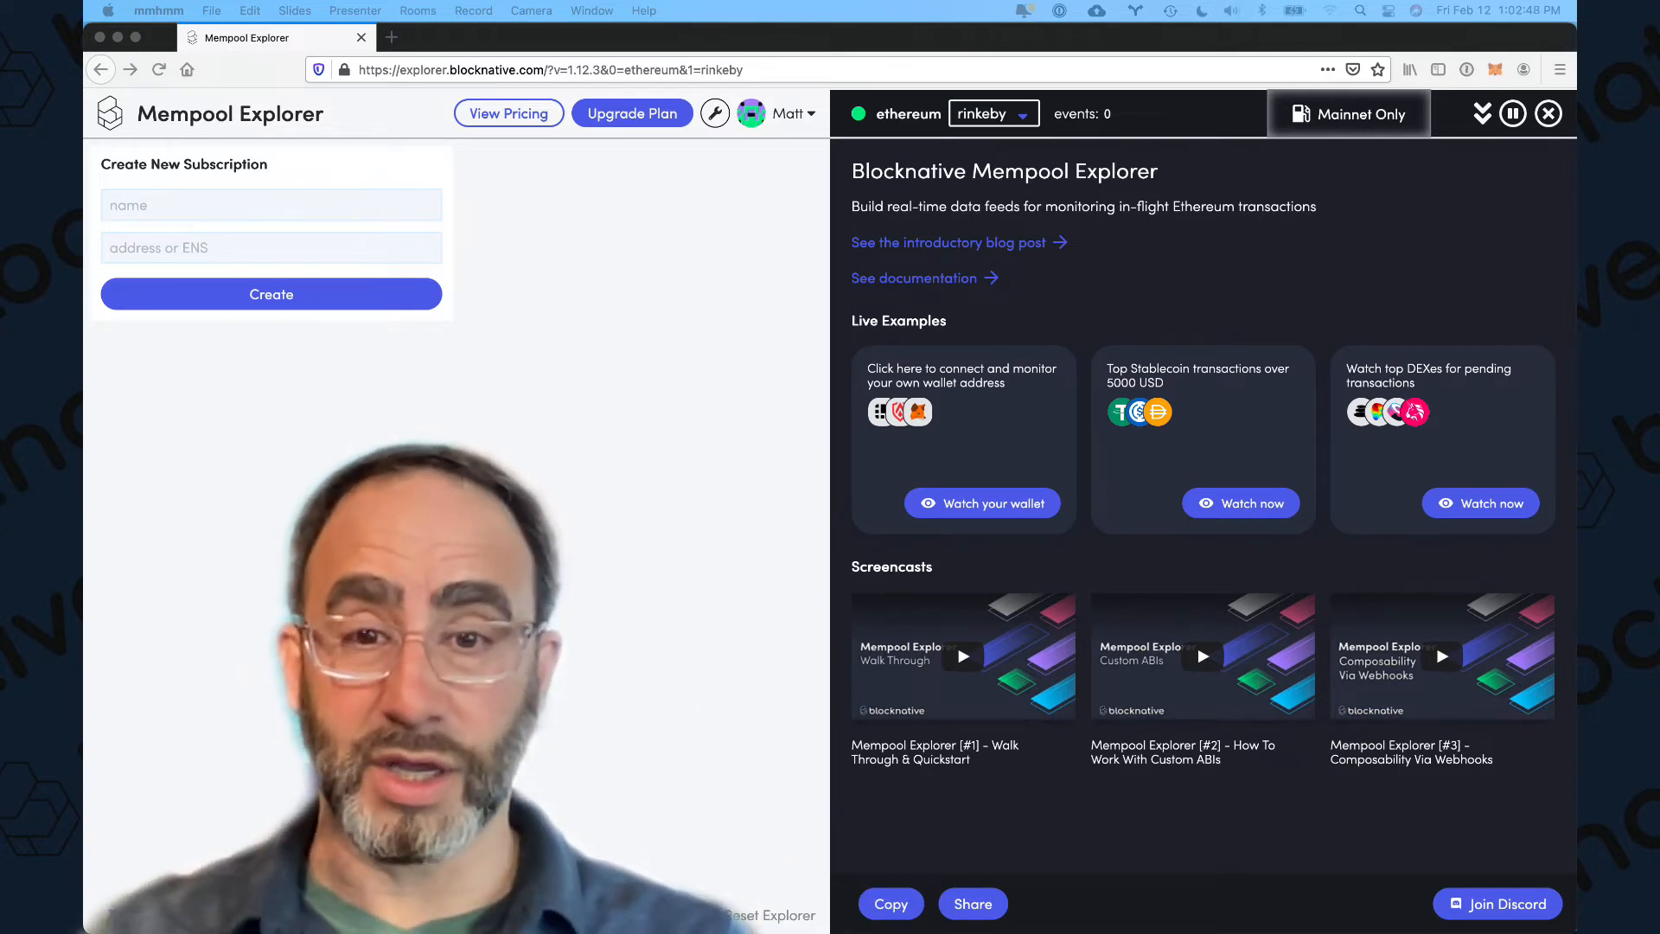
{"action": "mouse_move", "coordinate": [1035, 334]}
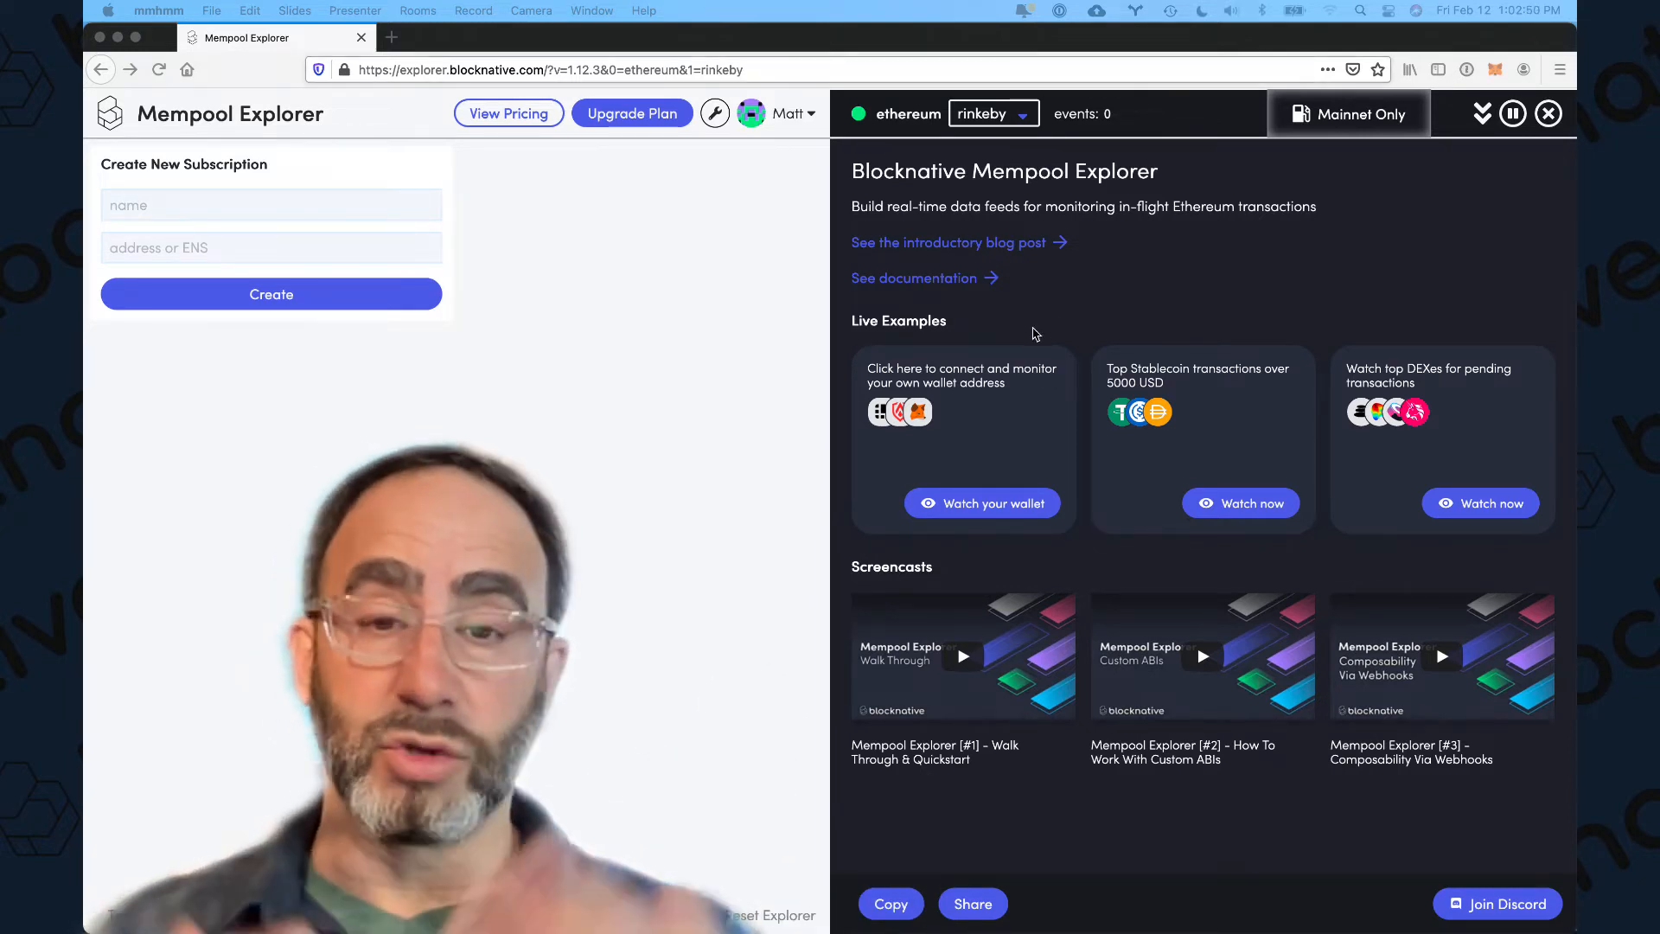
{"action": "mouse_move", "coordinate": [992, 389]}
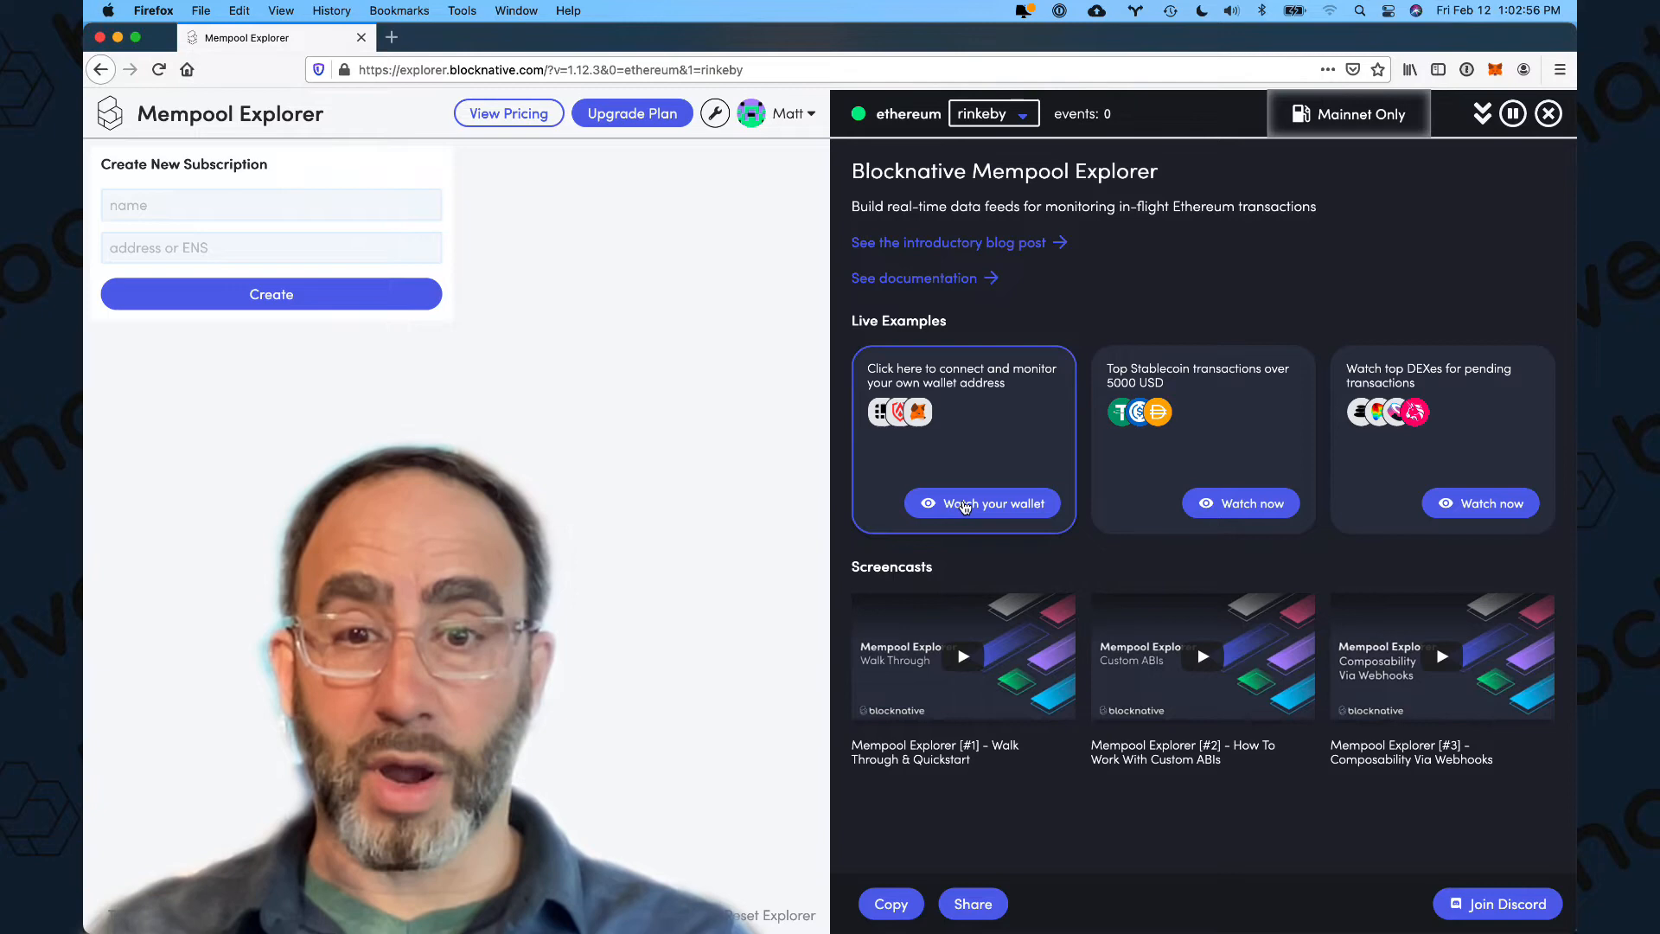
Step: Start watching your own wallet from Live Examples and choose MetaMask to connect
{"action": "left_click", "coordinate": [982, 503]}
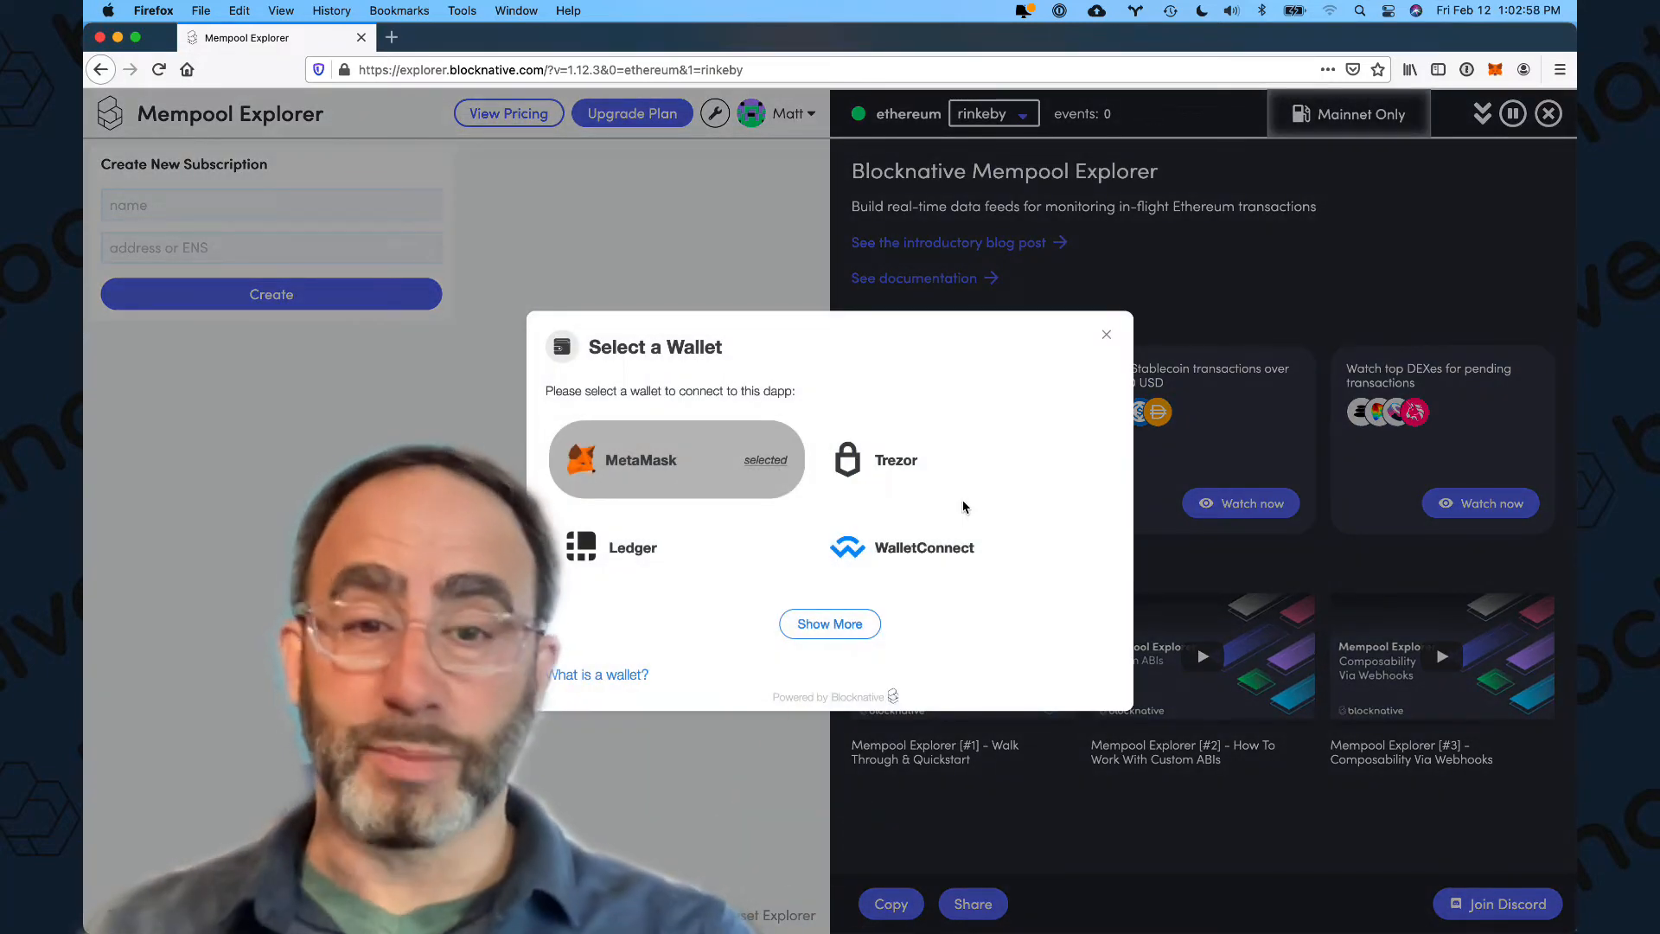
{"action": "left_click", "coordinate": [830, 625]}
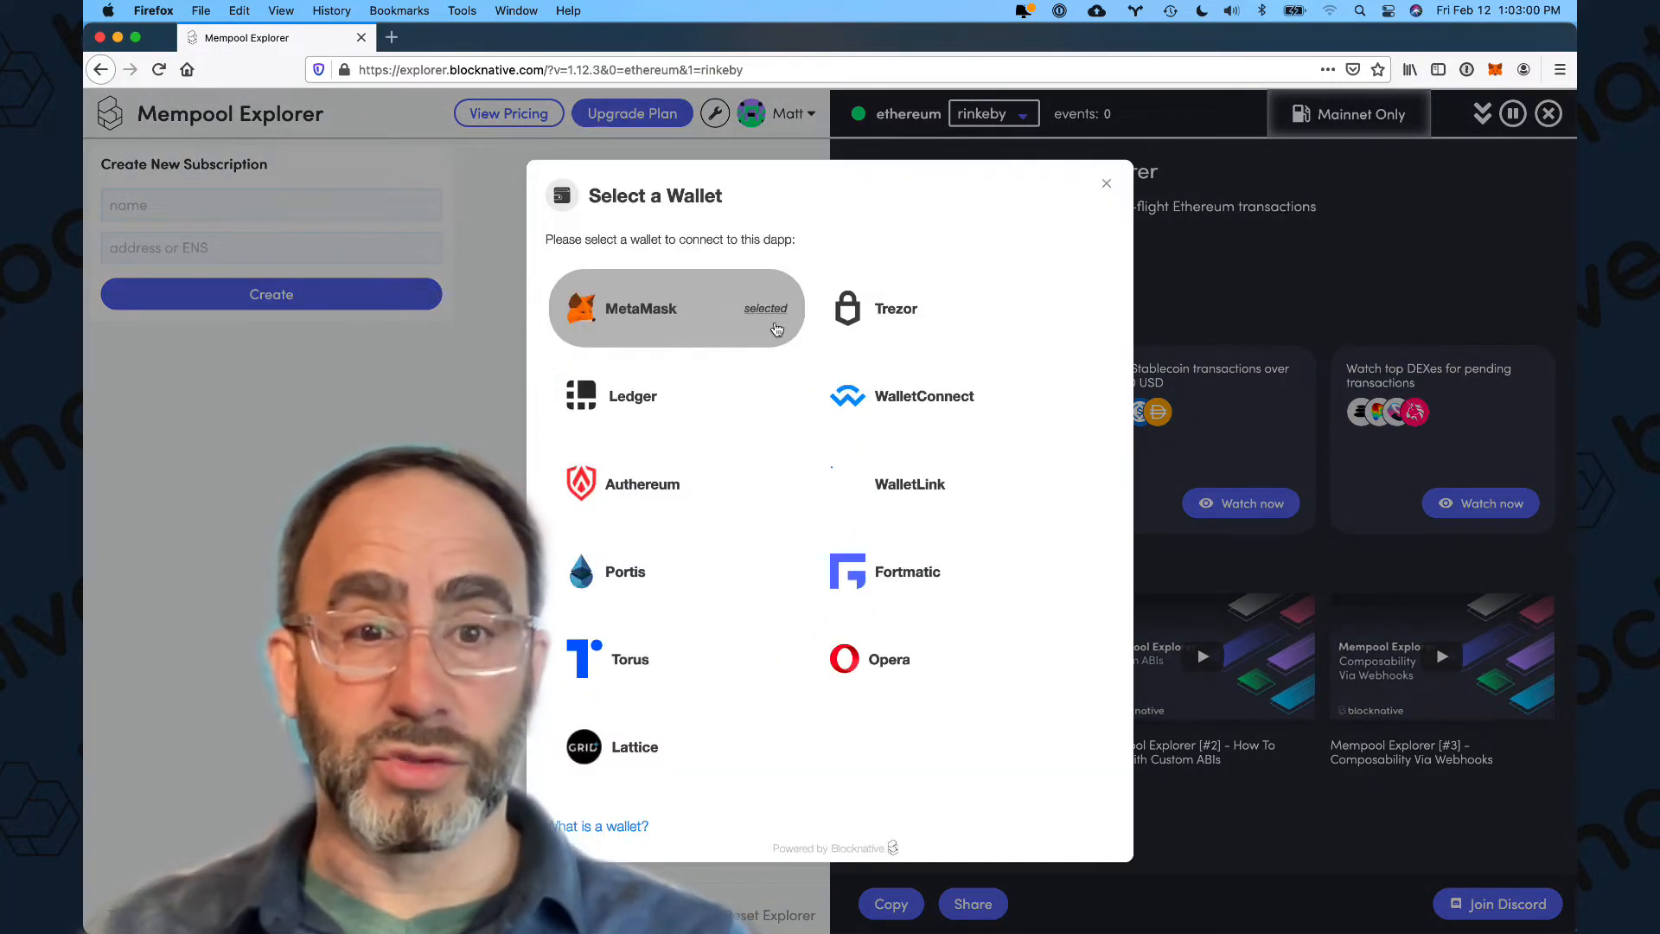
{"action": "mouse_move", "coordinate": [988, 726]}
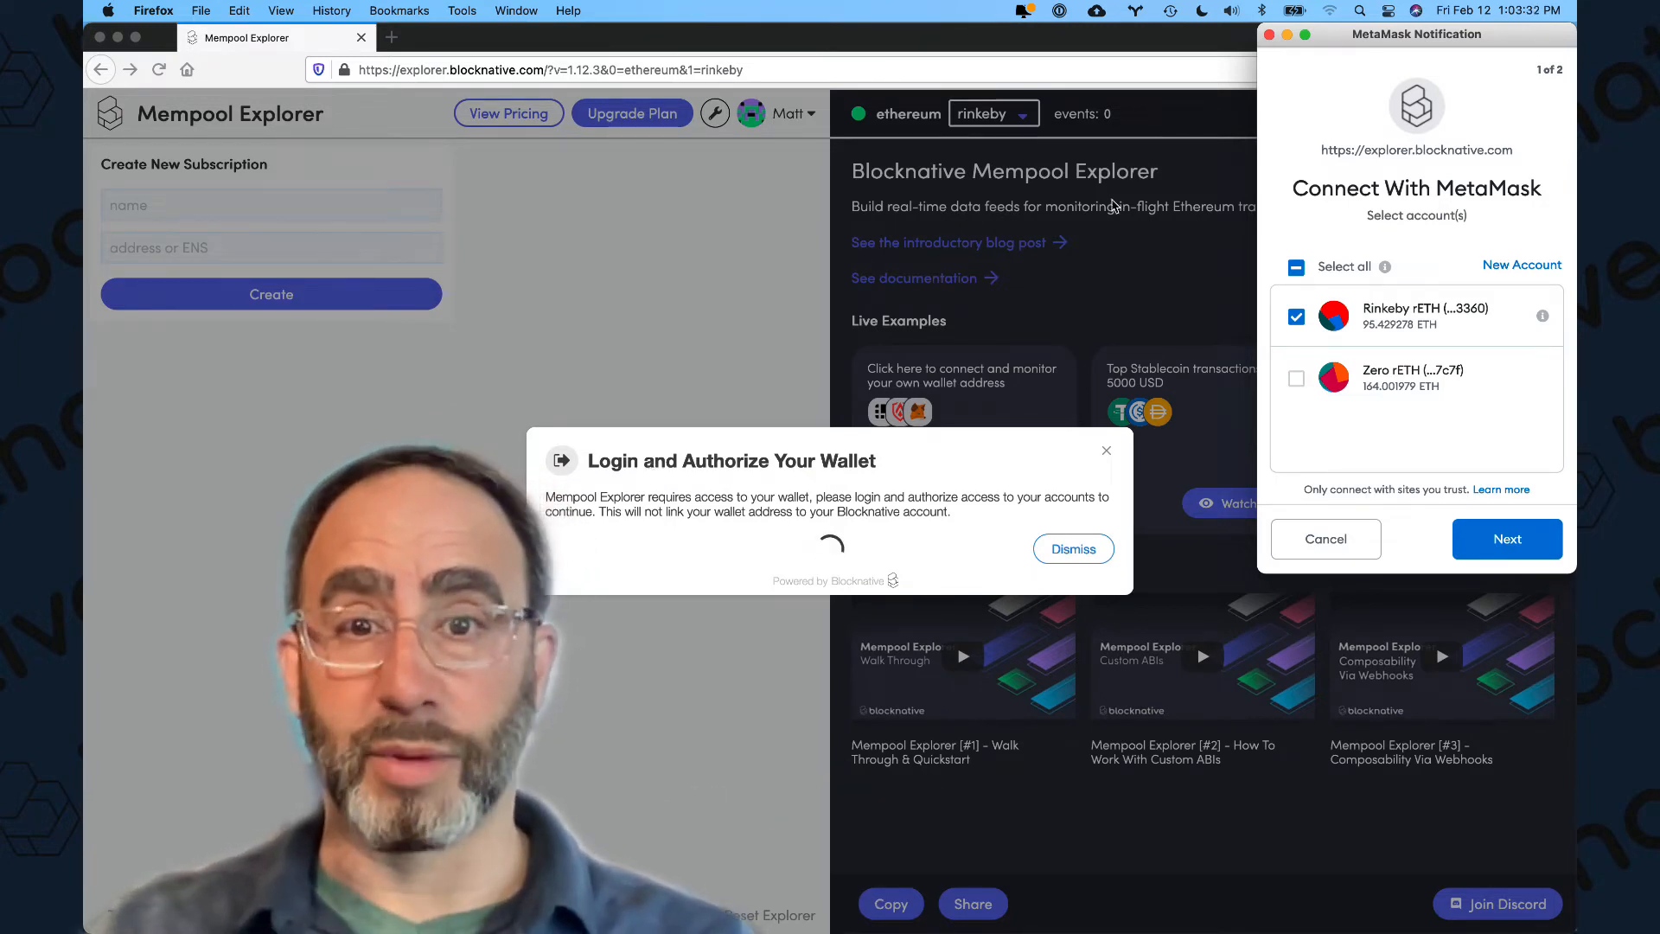
Step: Approve the Rinkeby rETH account connection in MetaMask so the wallet subscription starts listening
{"action": "left_click", "coordinate": [1507, 538]}
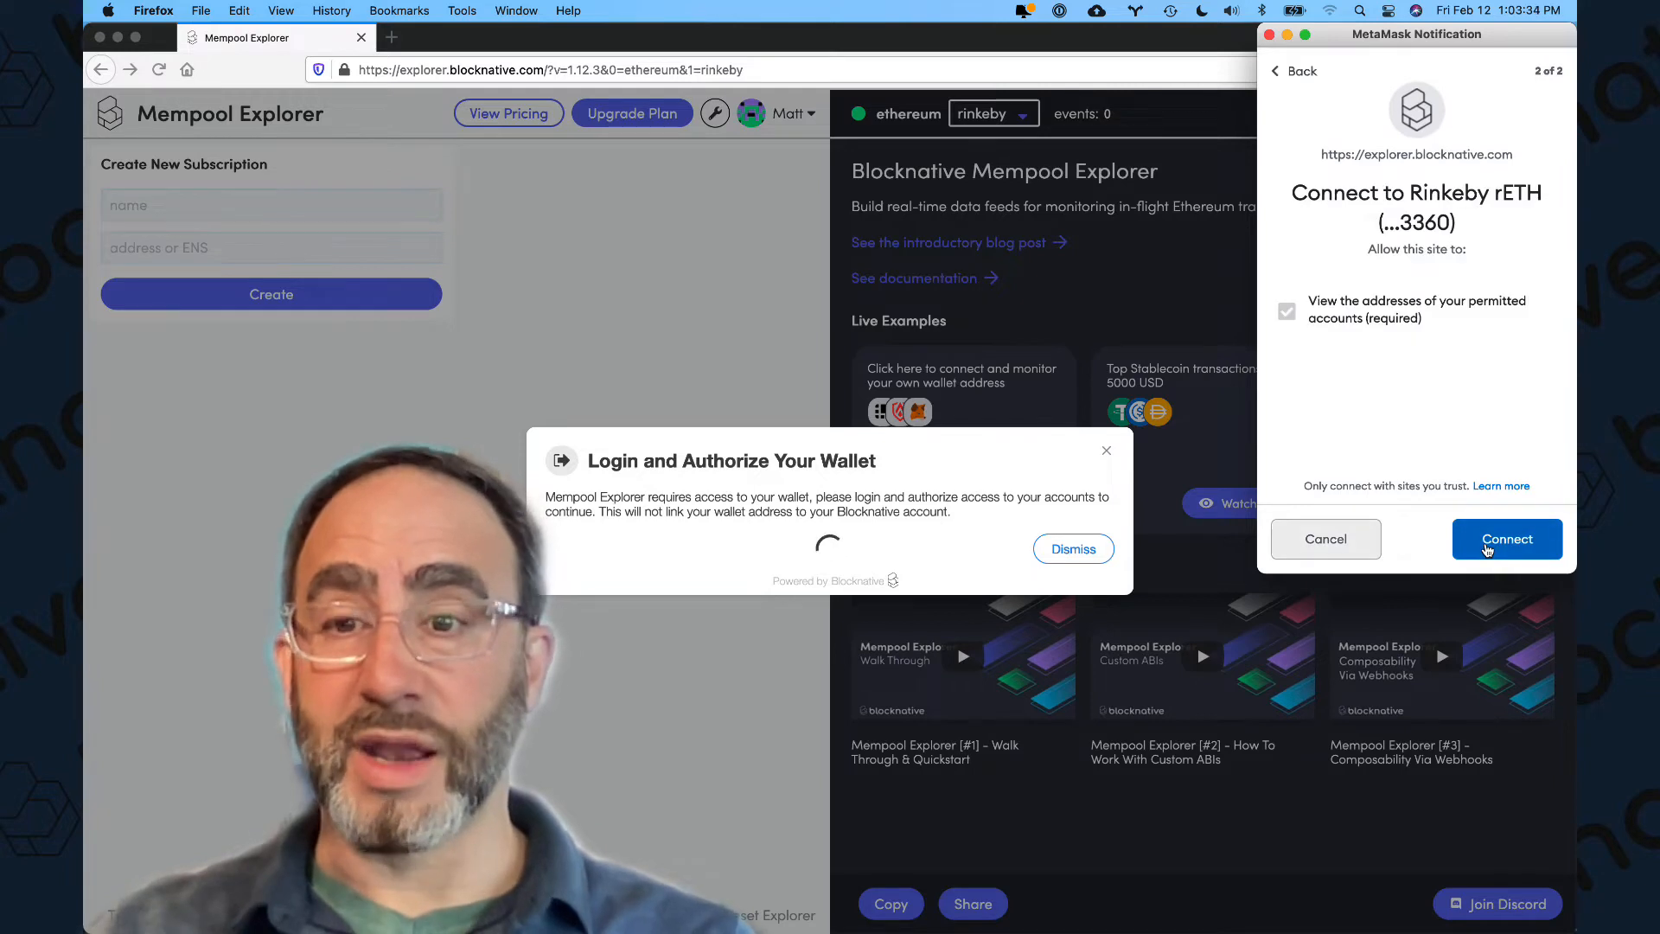
{"action": "left_click", "coordinate": [1507, 539]}
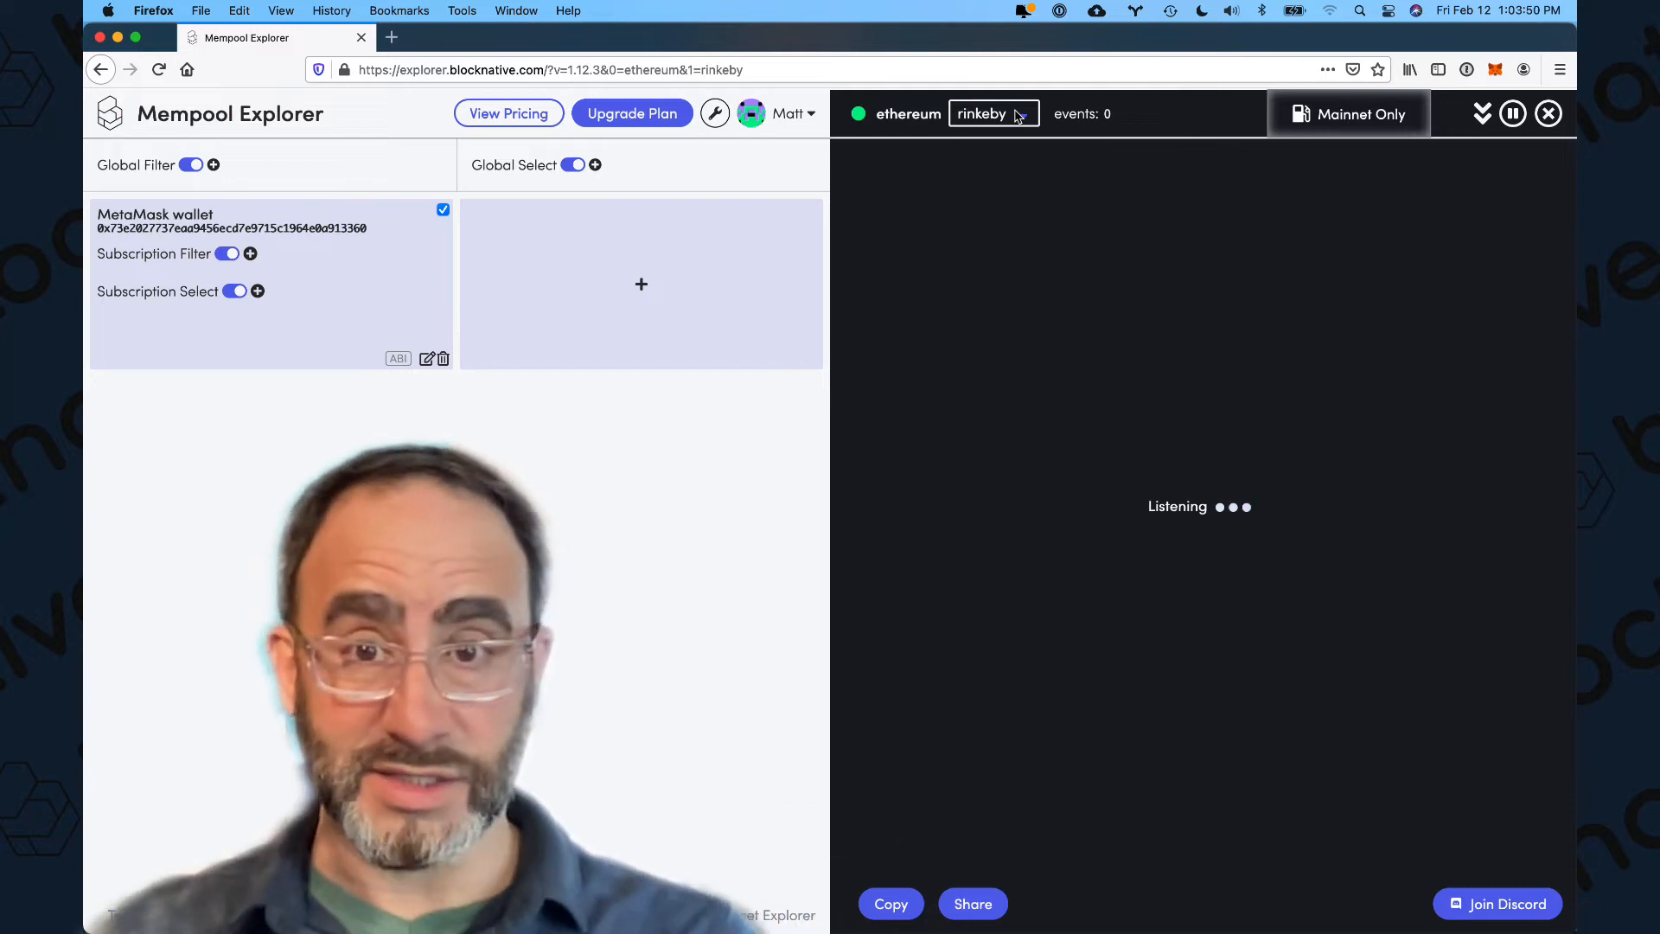
{"action": "left_click", "coordinate": [991, 114]}
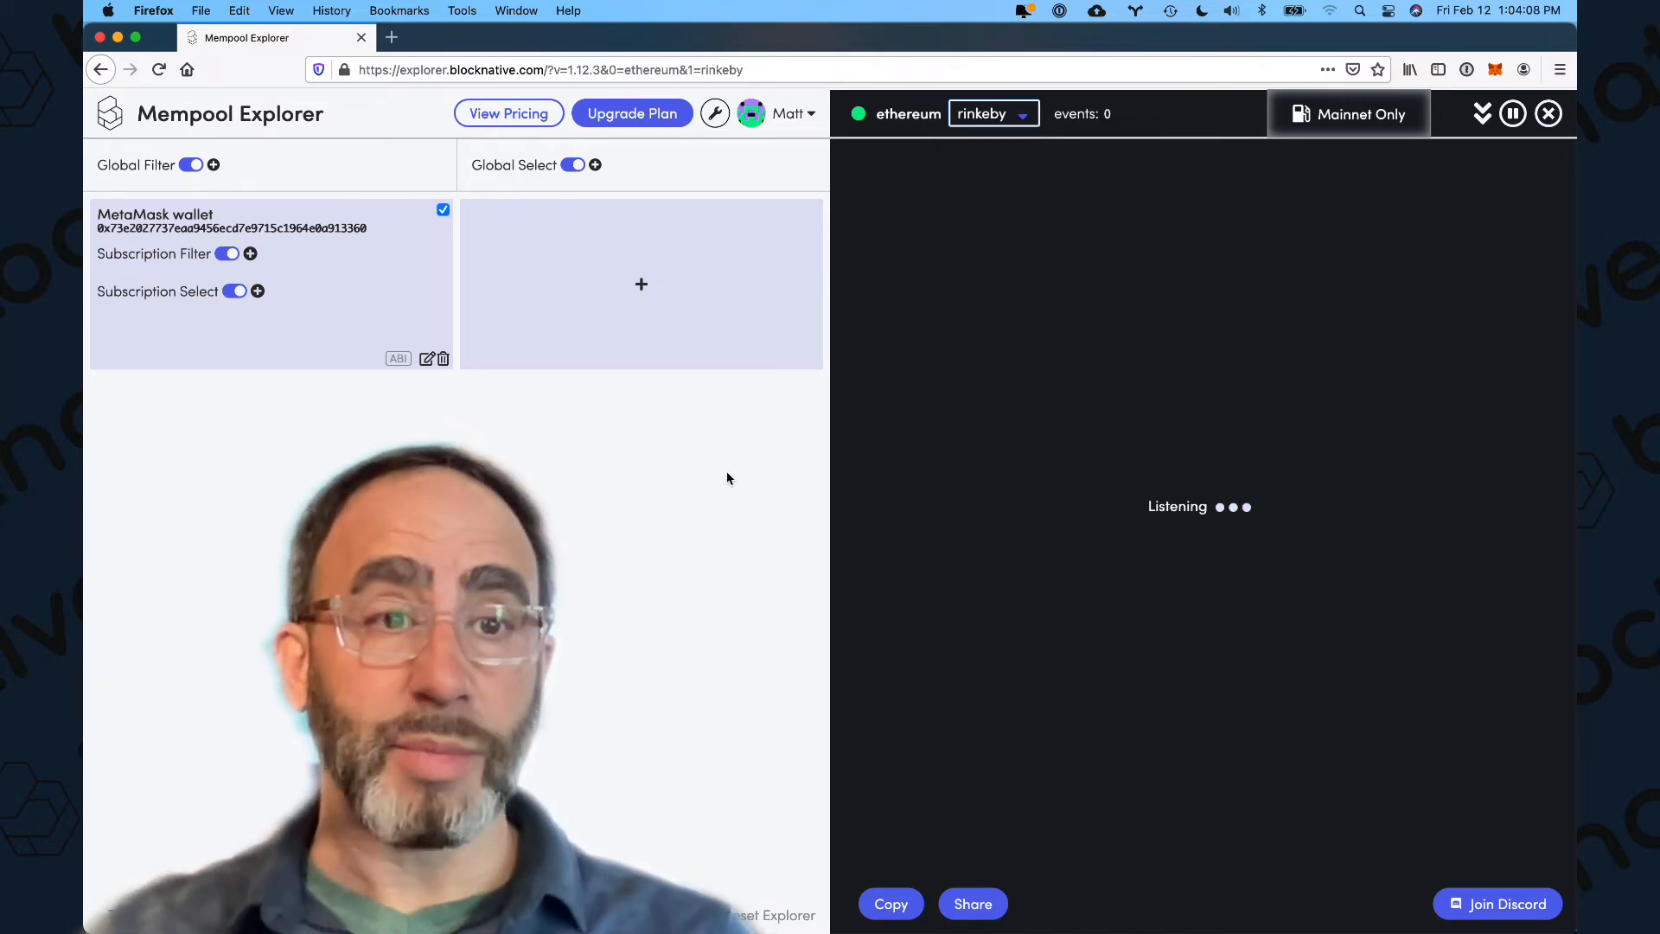
{"action": "mouse_move", "coordinate": [1211, 413]}
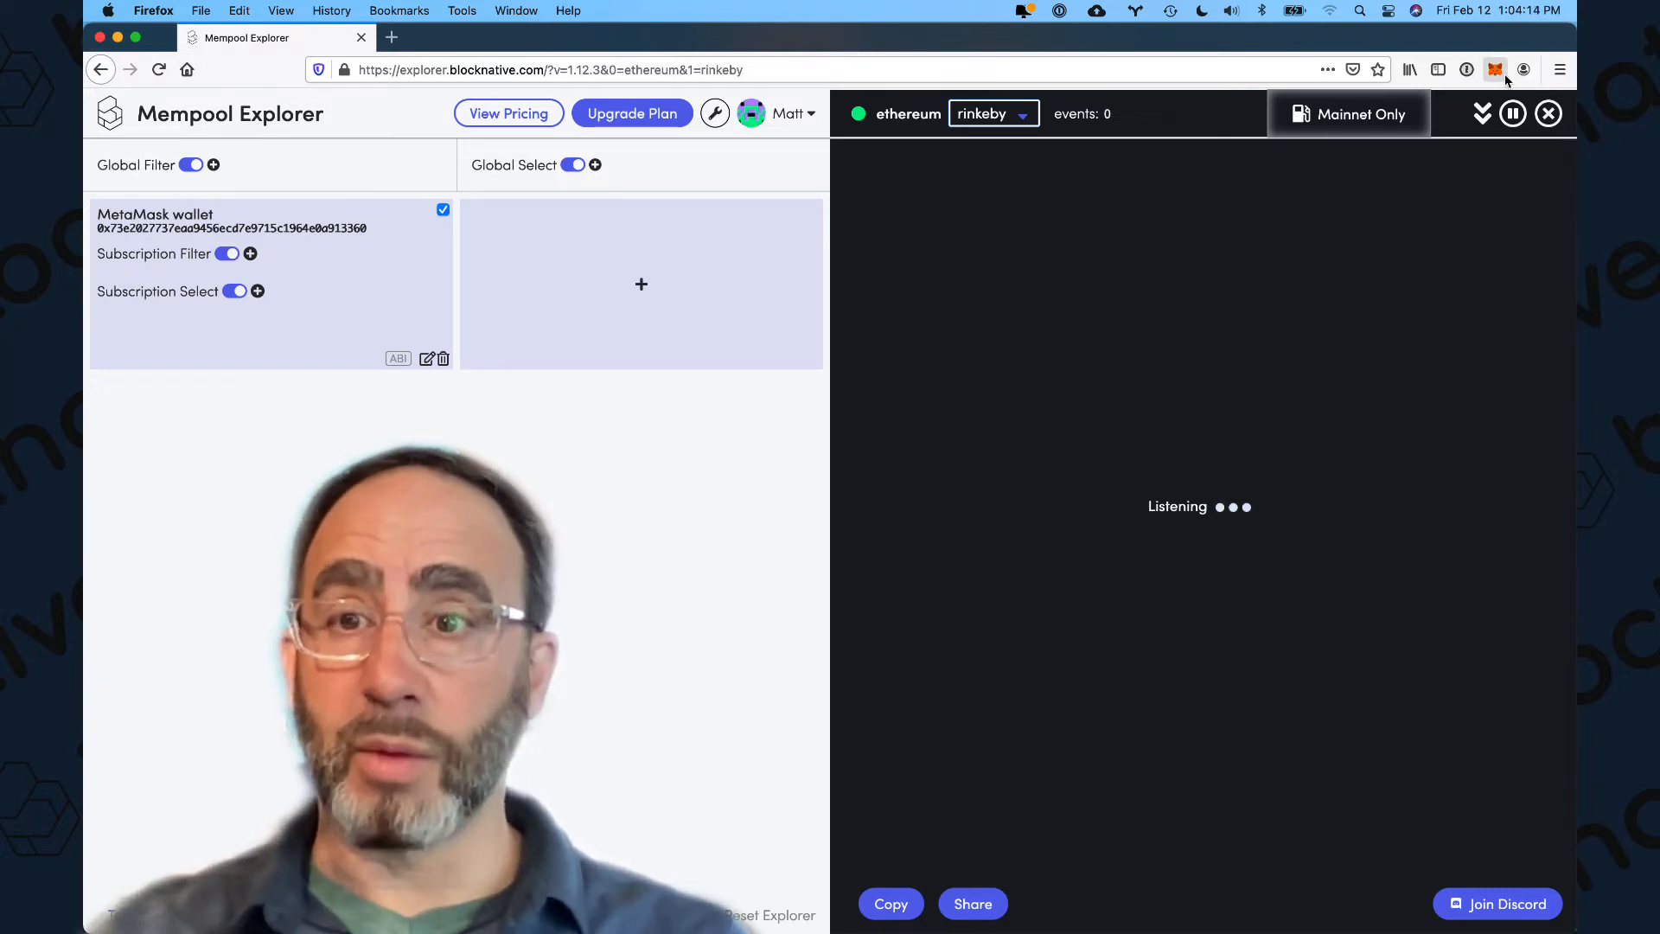
Step: Send 0.1 rETH from the MetaMask account to its own address and confirm the transfer
{"action": "left_click", "coordinate": [1494, 70]}
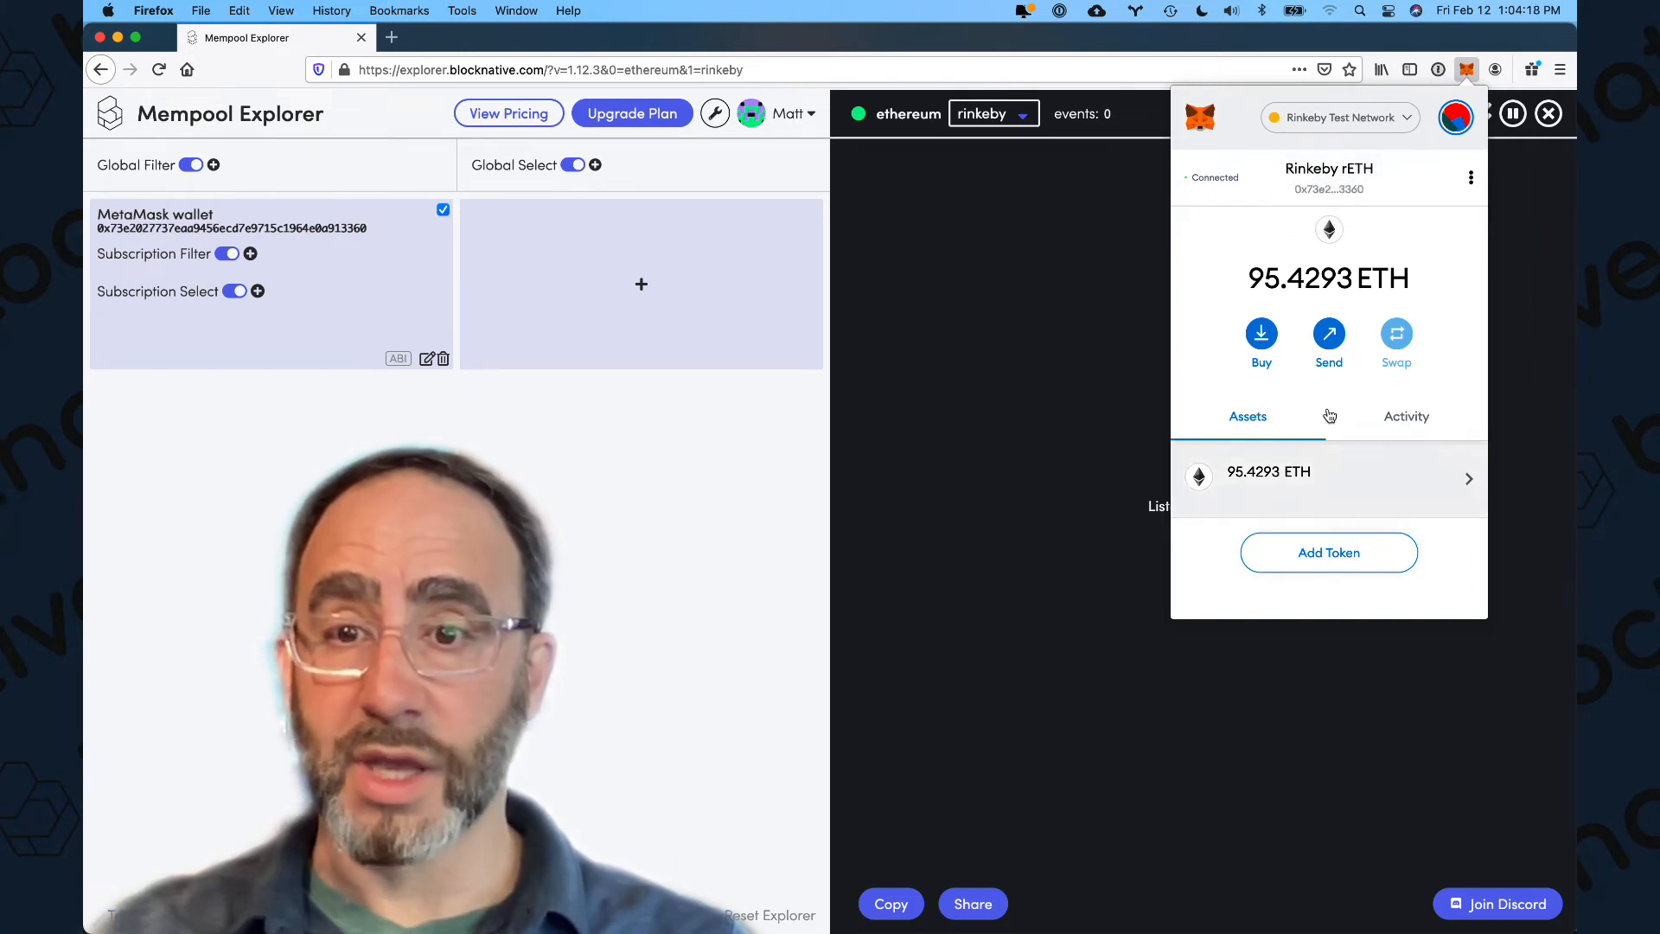
{"action": "left_click", "coordinate": [1329, 334]}
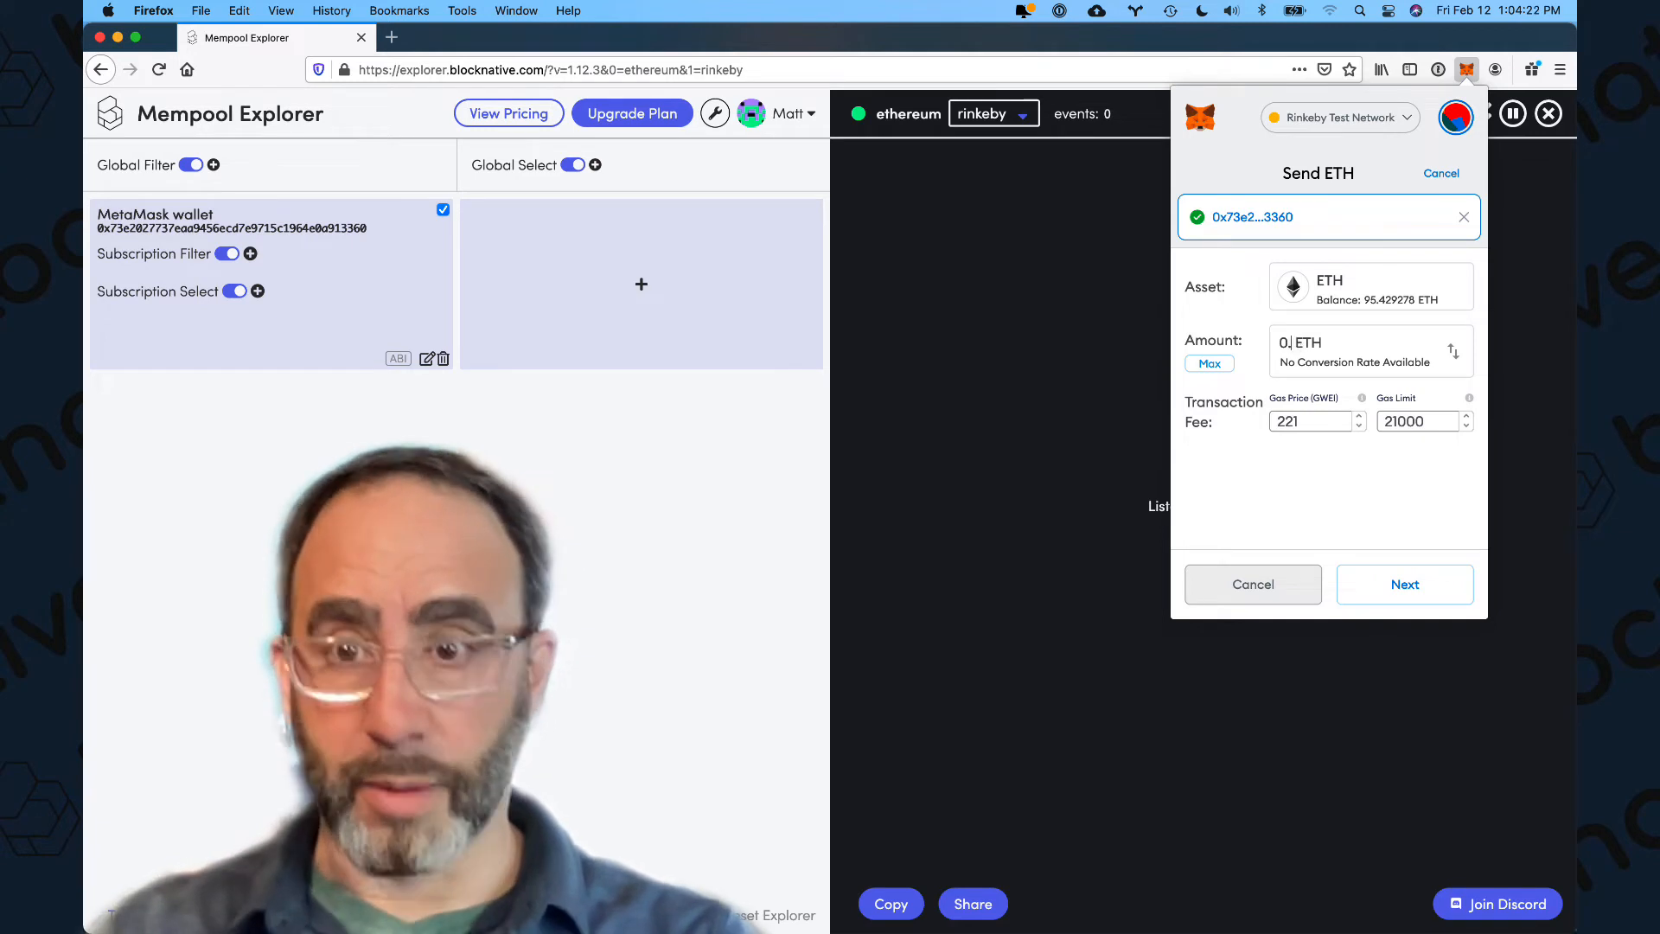
{"action": "left_click", "coordinate": [1405, 583]}
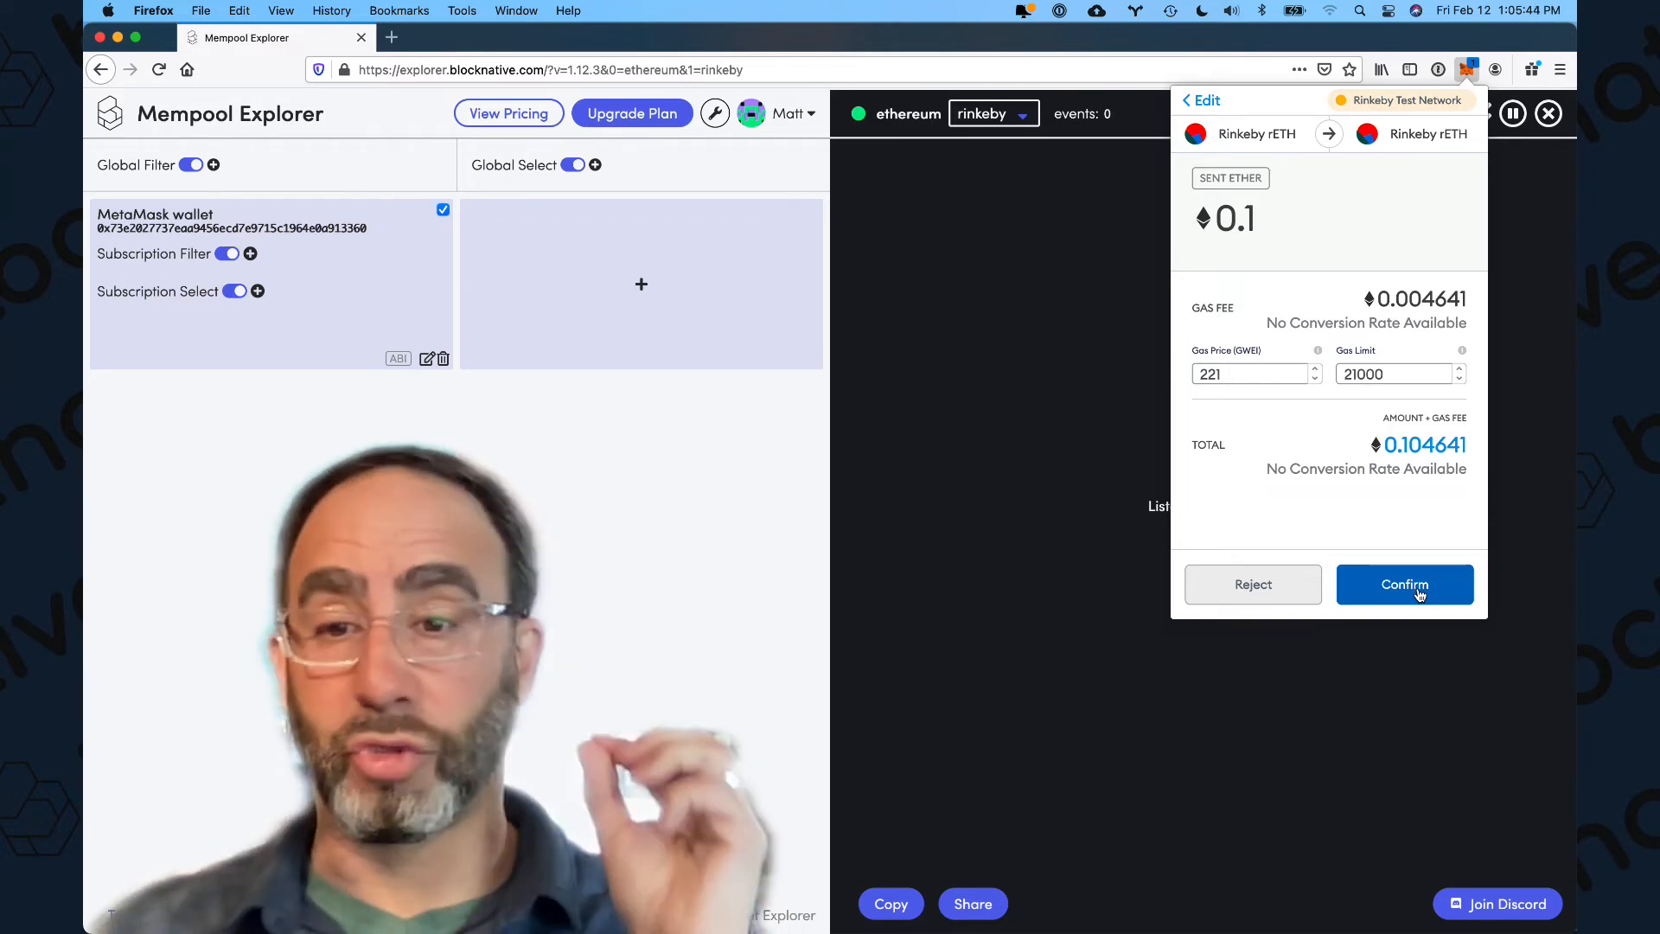
{"action": "left_click", "coordinate": [1404, 583]}
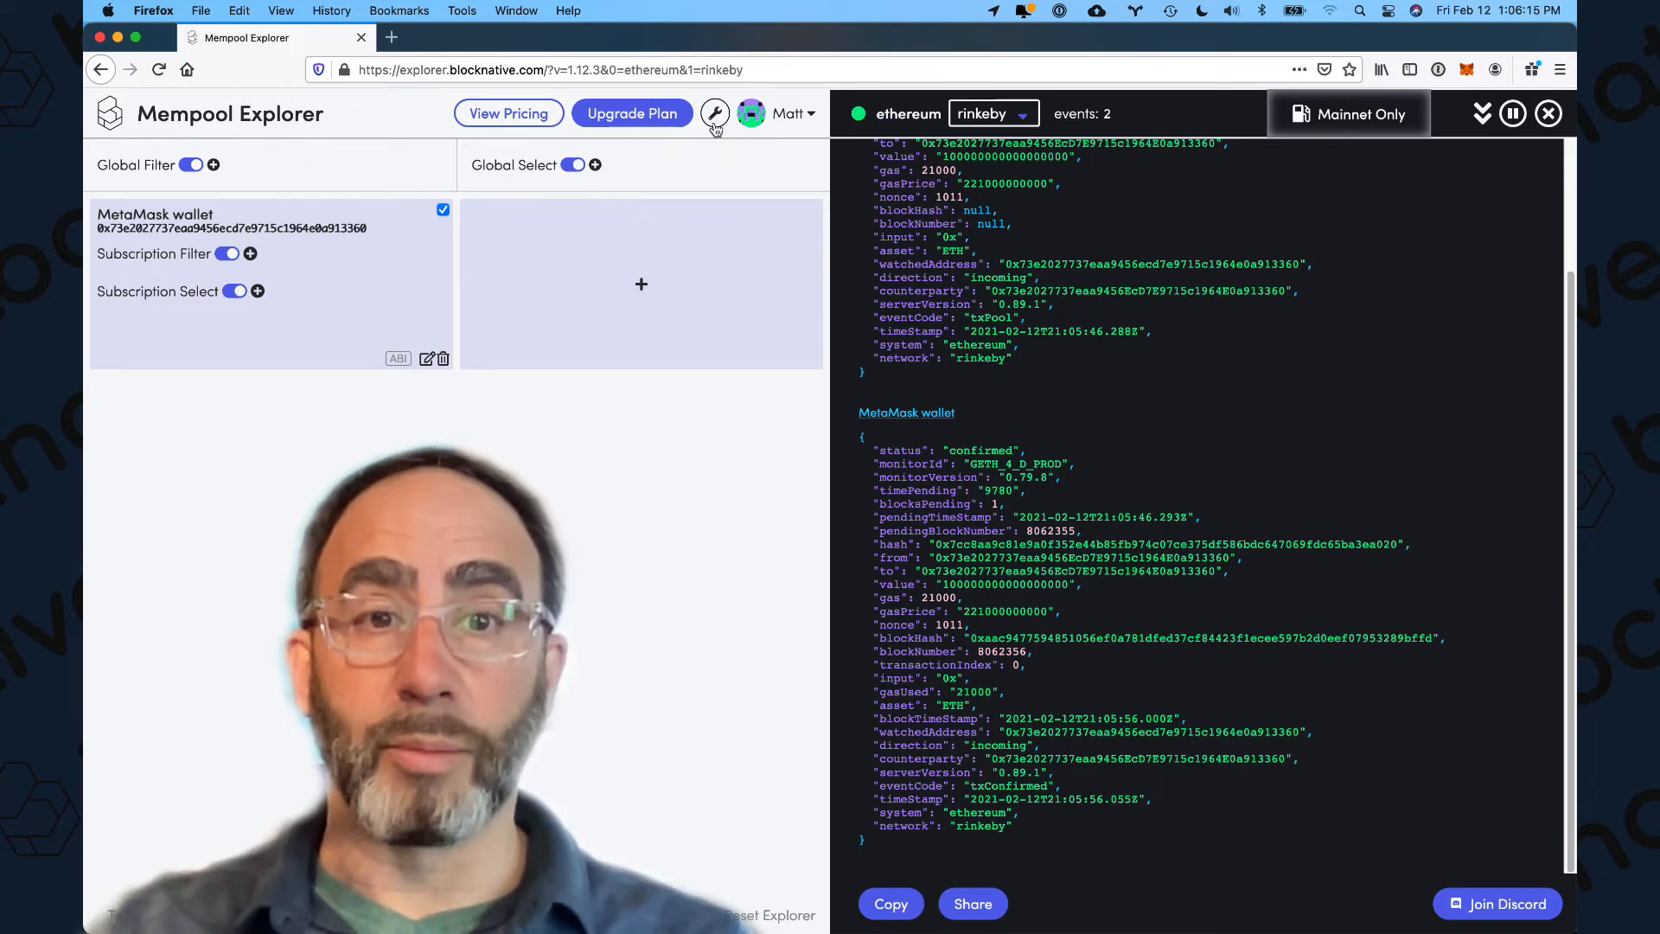
Step: Reset the explorer to remove the subscription and return to mainnet
{"action": "left_click", "coordinate": [714, 115]}
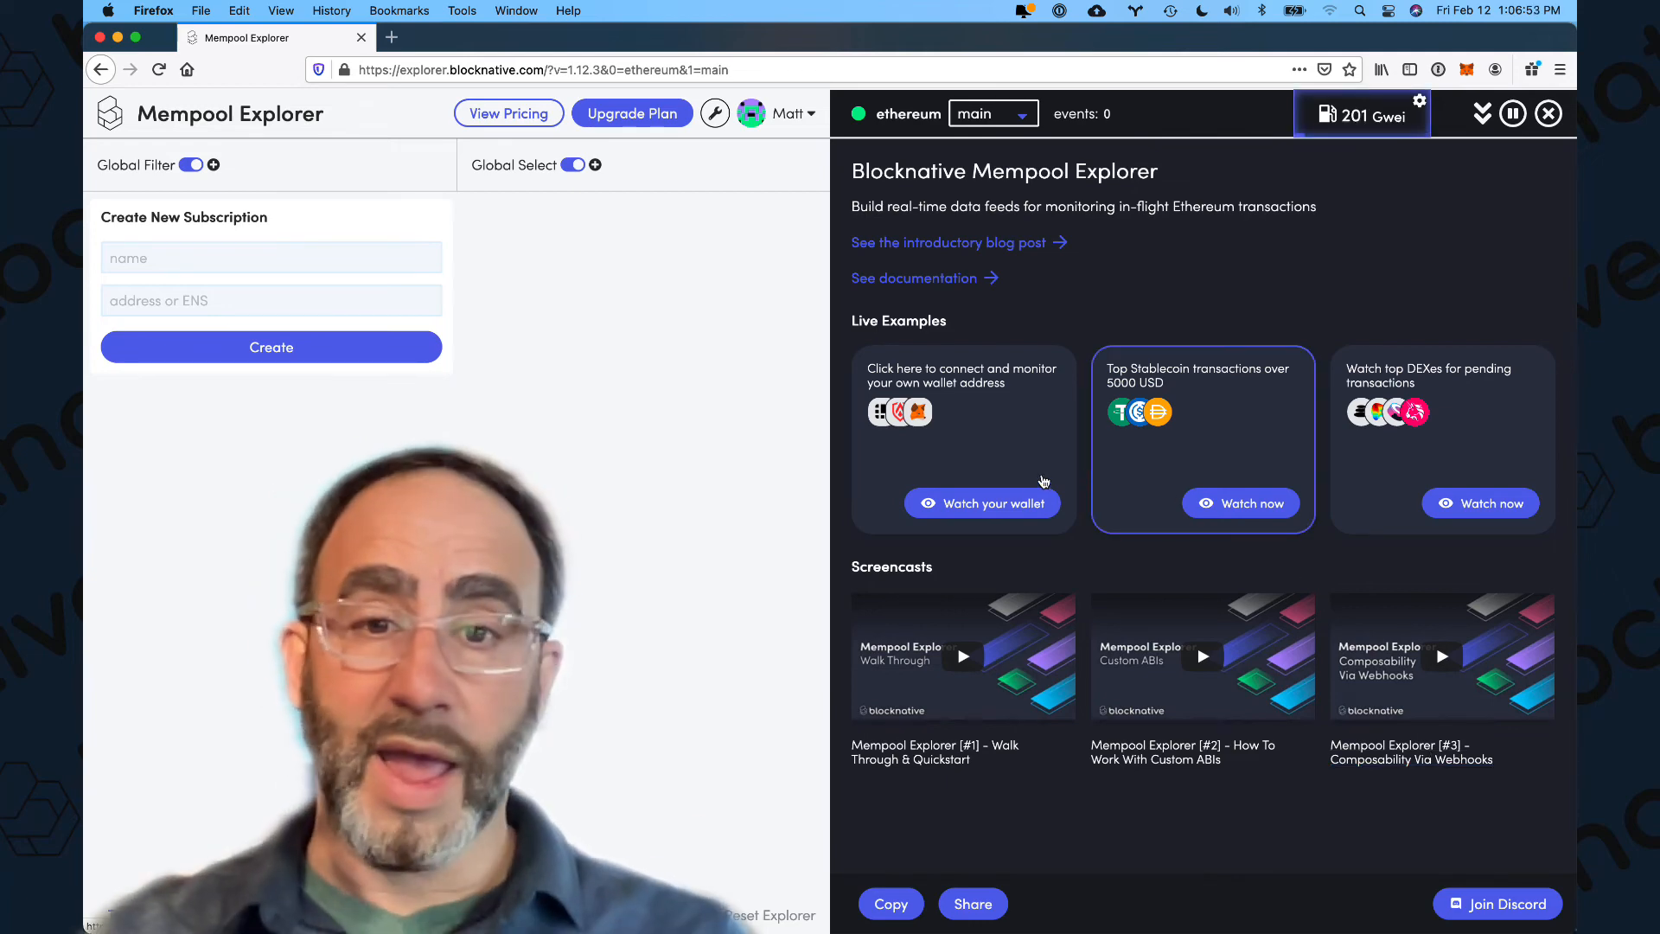
{"action": "left_click", "coordinate": [982, 503]}
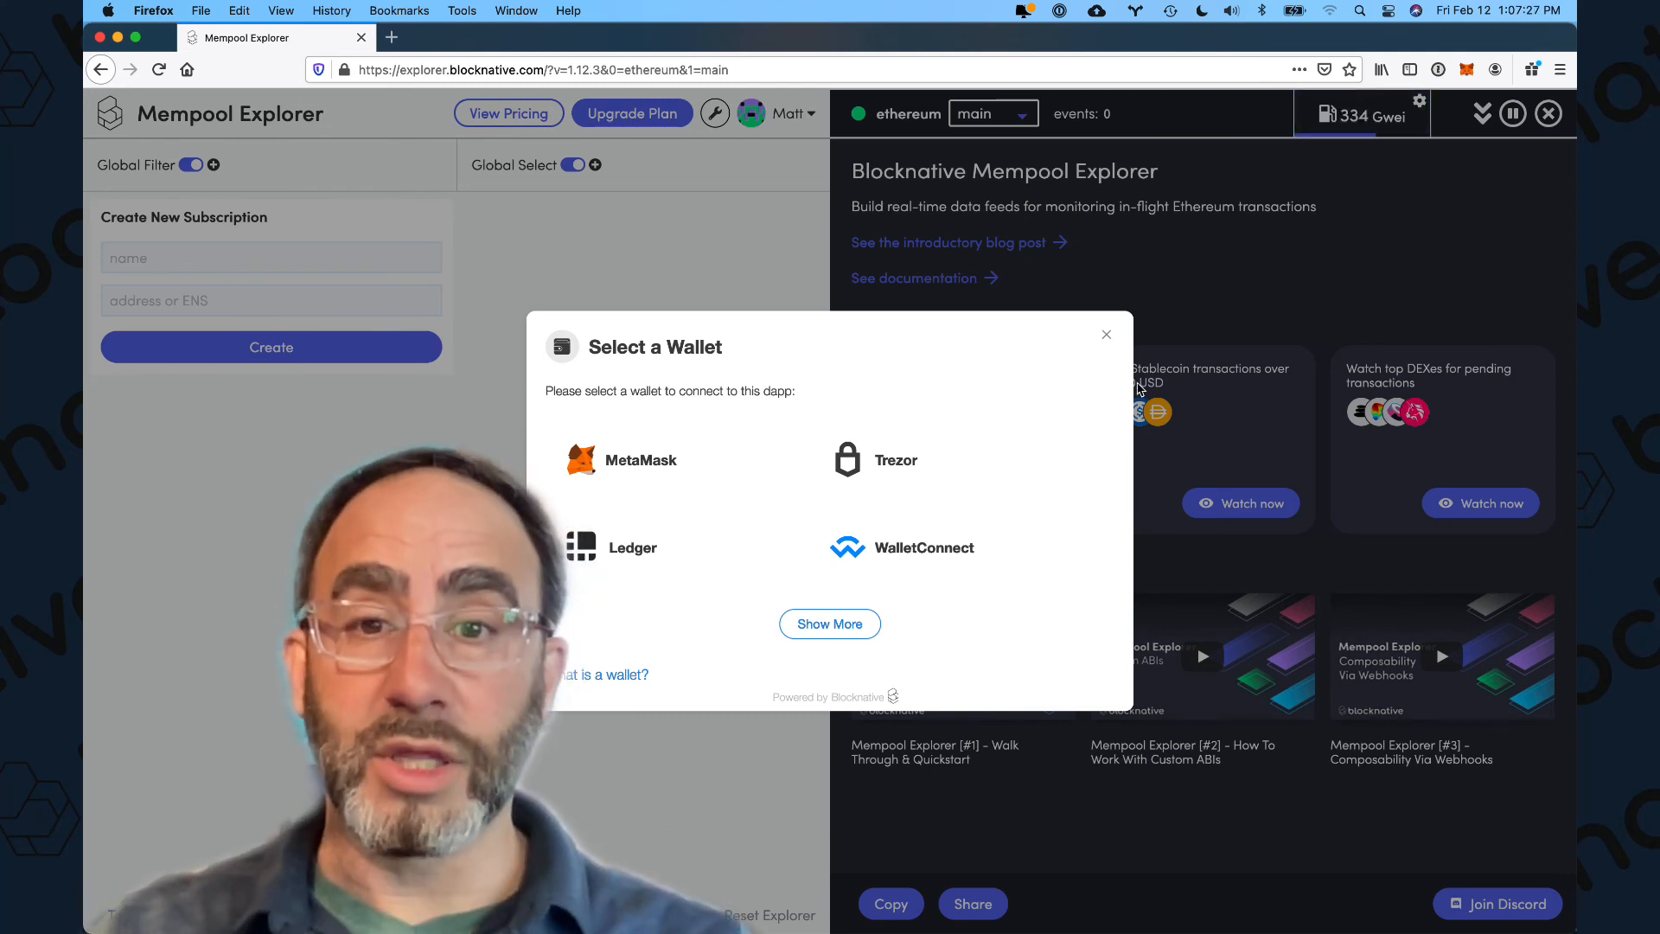
{"action": "left_click", "coordinate": [1107, 334]}
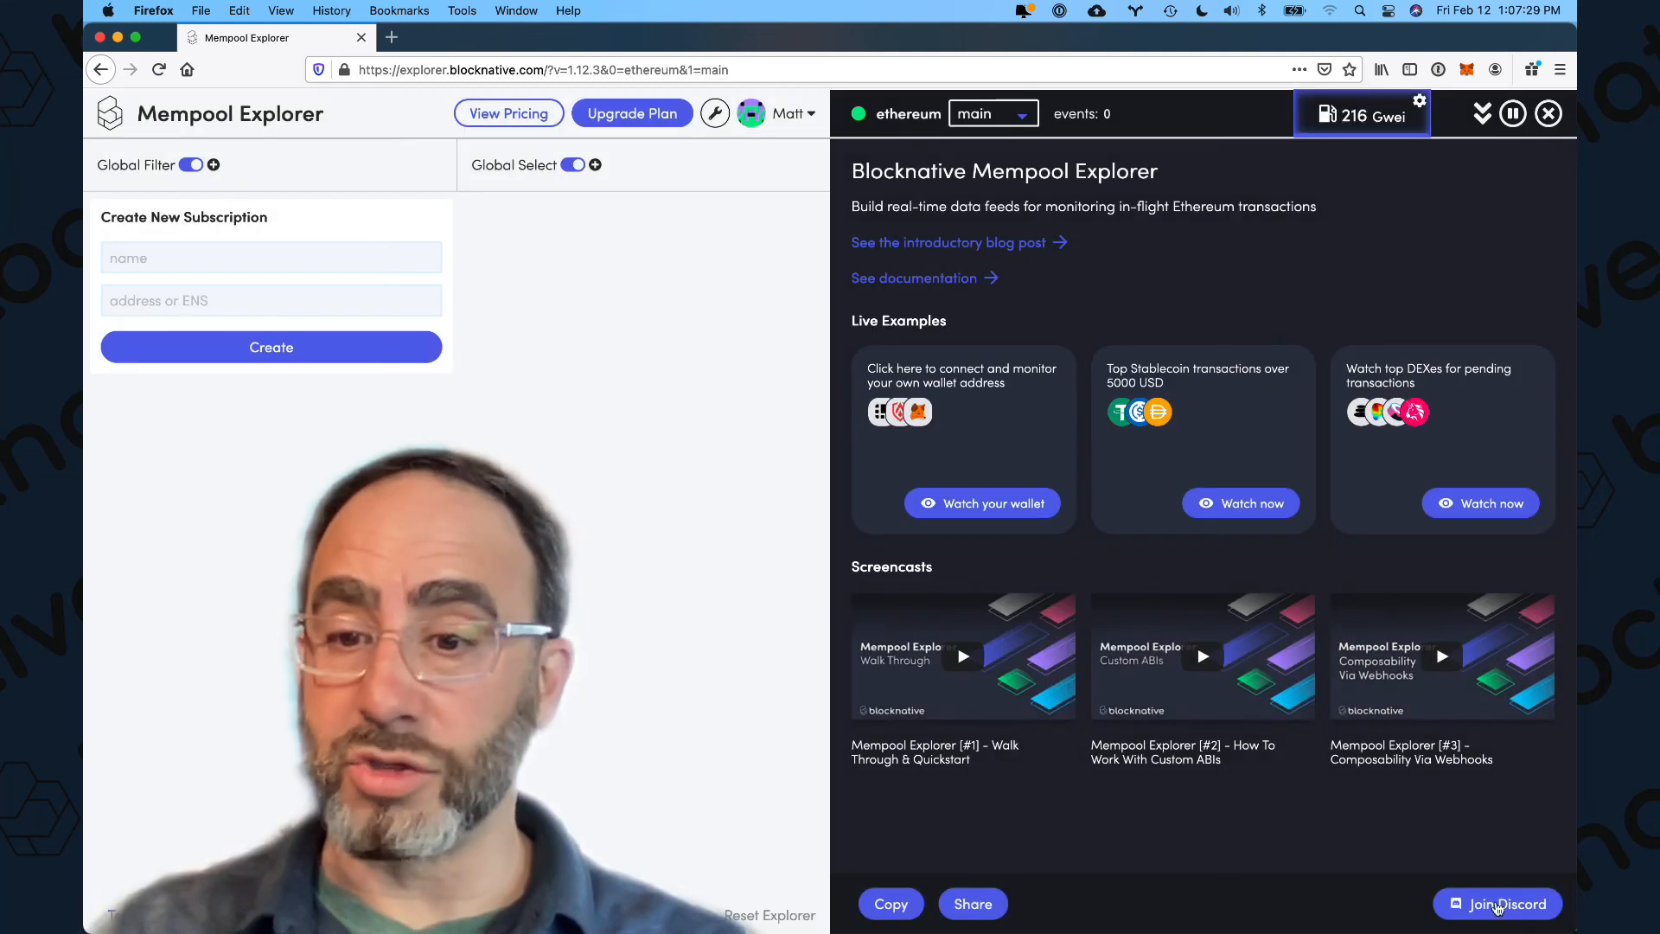